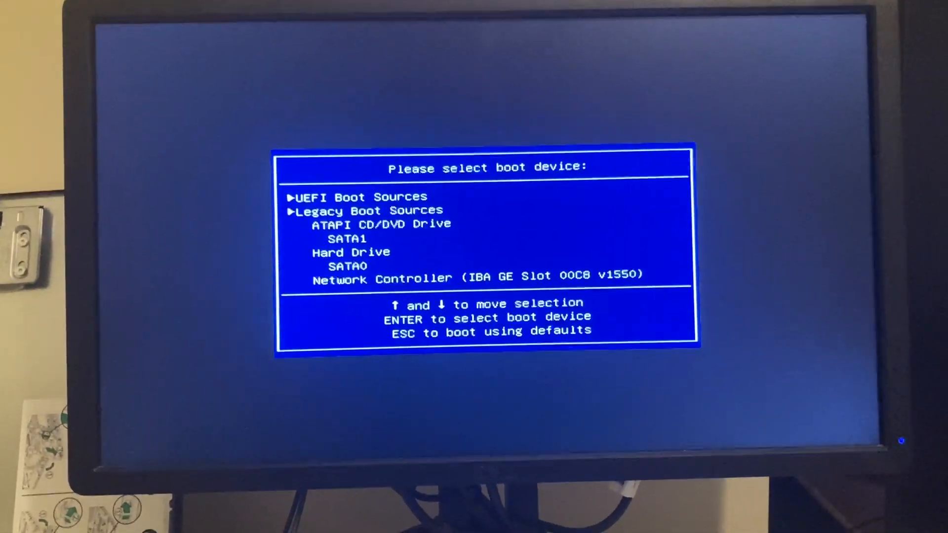
Step: Move down in the HP boot menu toward the Setup utility's Boot Order entry
key(down)
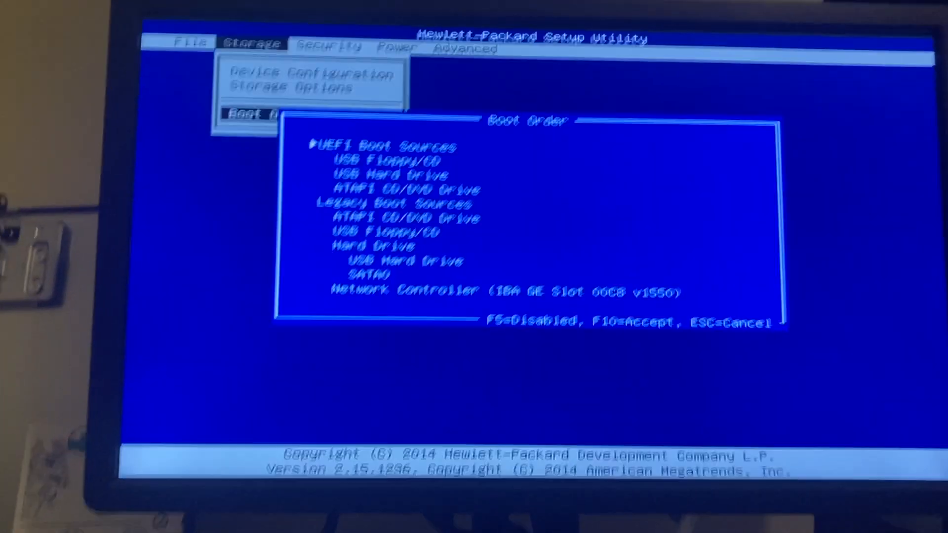
key(Down)
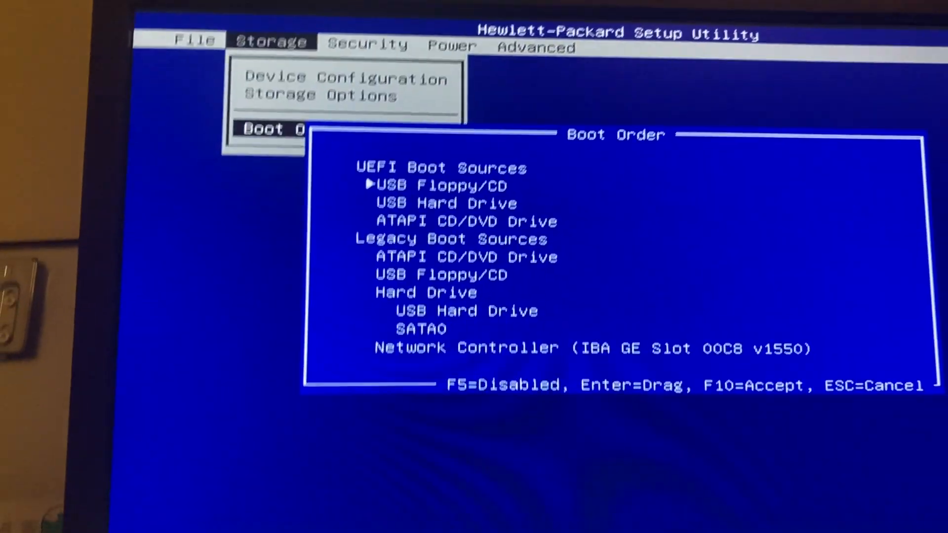
key(Down)
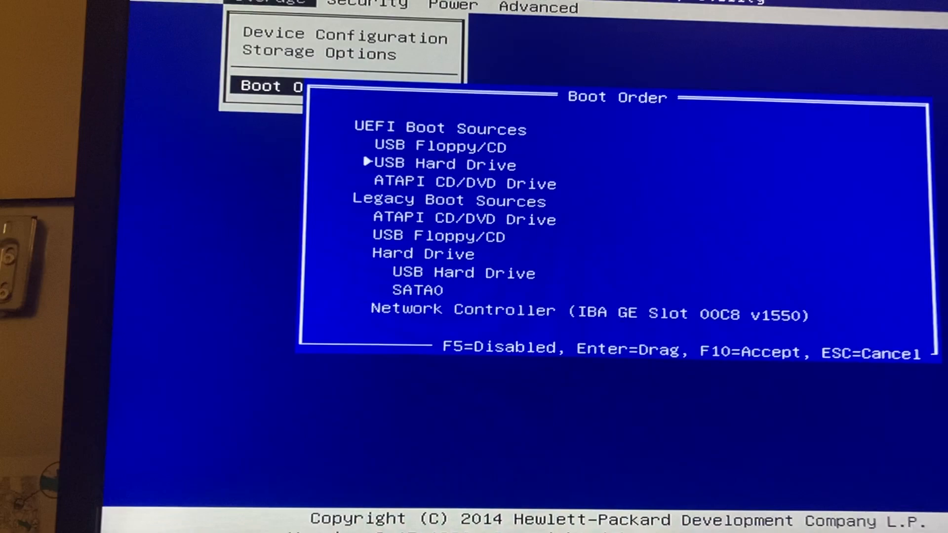
key(down)
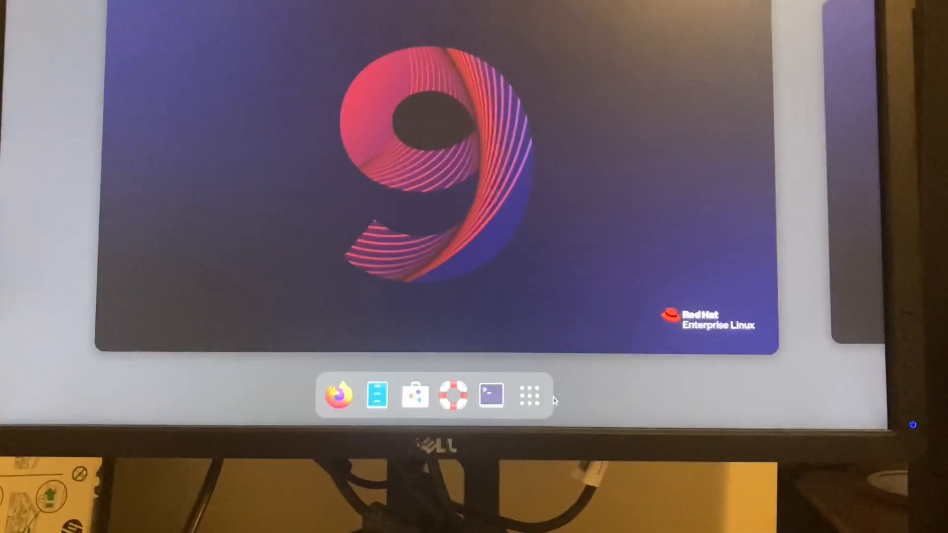
Step: Launch the Disks utility from the RHEL app grid to list detected drives
click(527, 396)
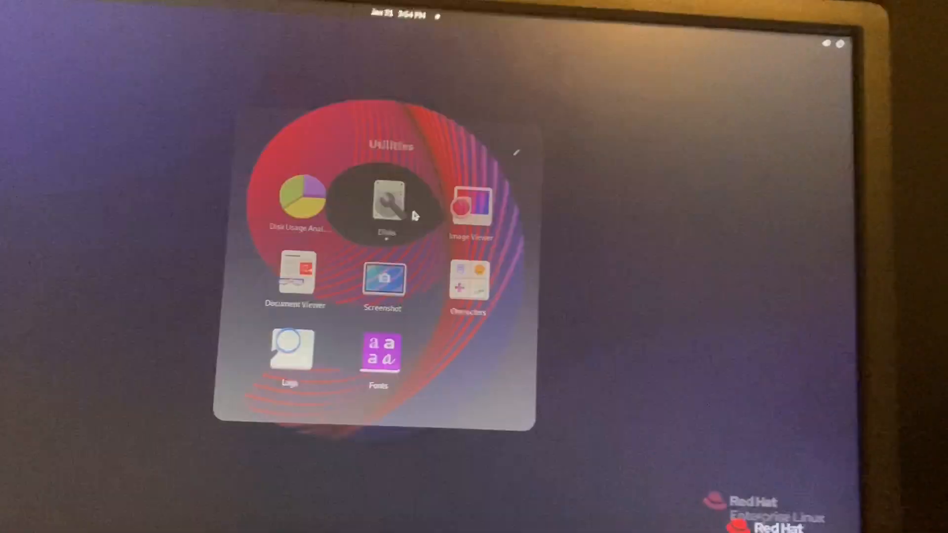
click(386, 201)
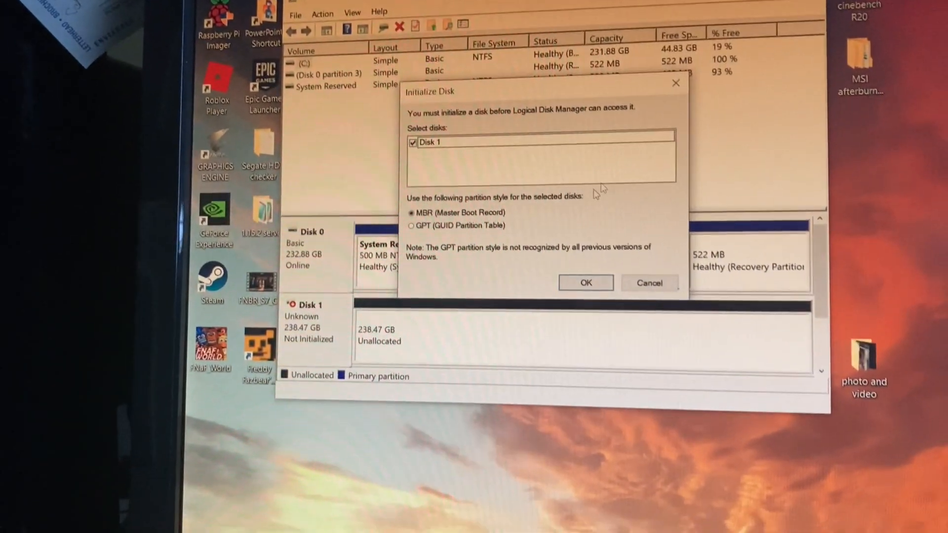
Step: Accept the Initialize Disk prompt for the 238.47 GB Disk 1 with MBR partition style
click(584, 283)
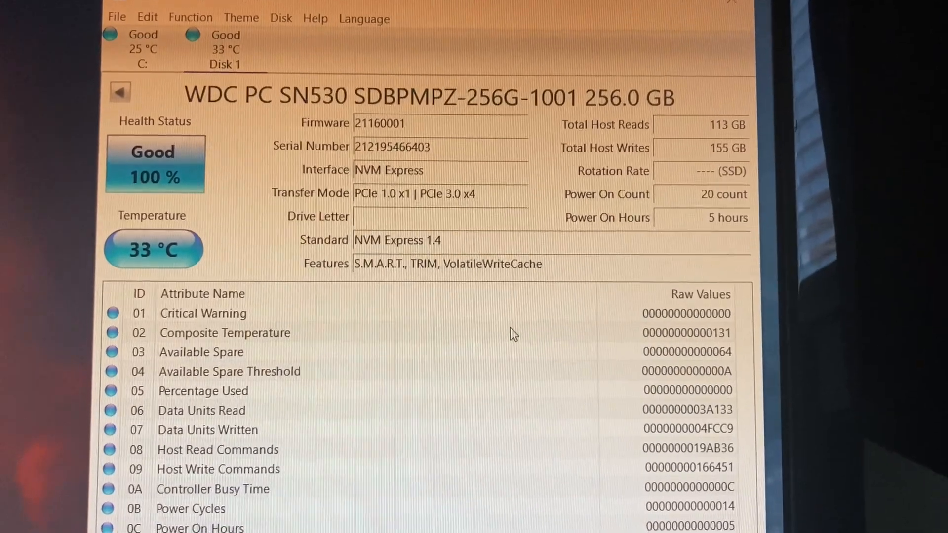
Step: Scroll through the S.M.A.R.T. attributes of the WDC PC SN530 256 GB drive
scroll(down, 3)
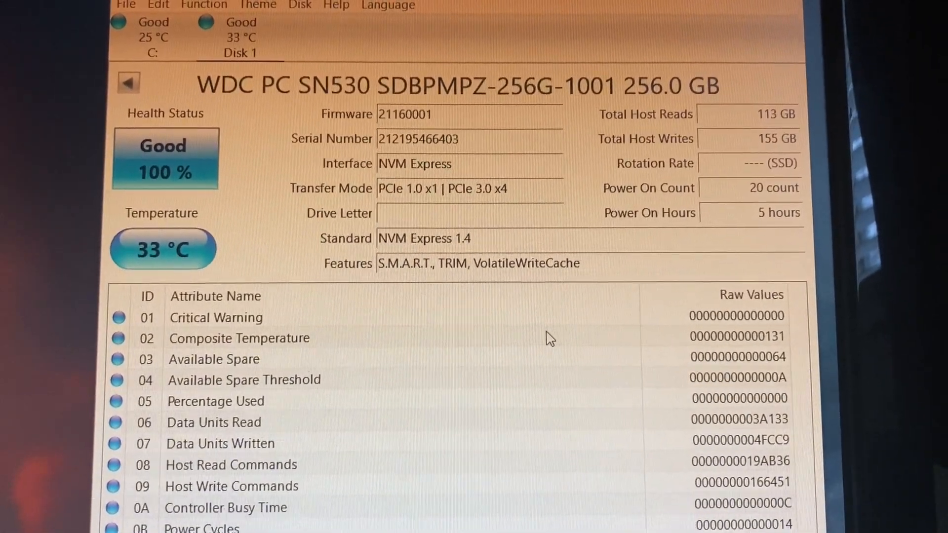
scroll(down, 3)
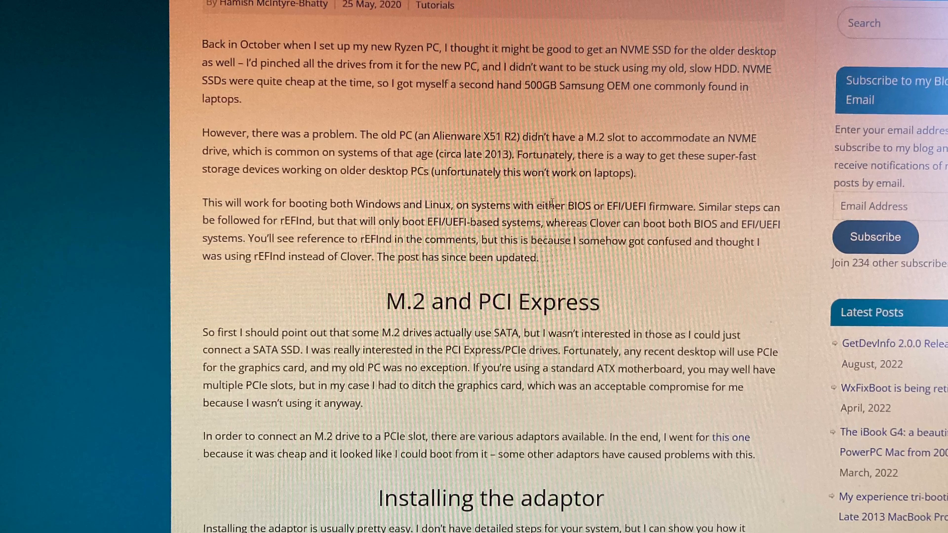
Step: Scroll through the Clover NVMe boot article and return to its title
scroll(down, 3)
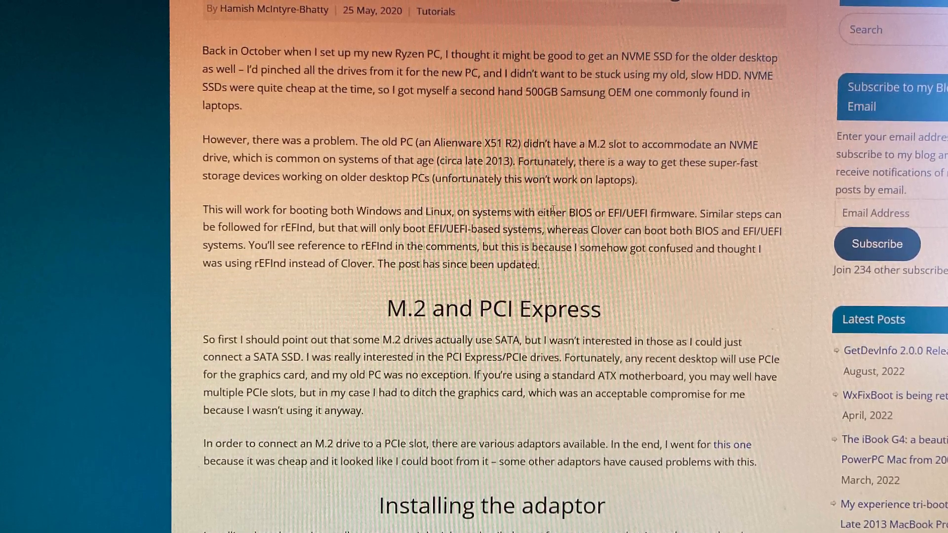
scroll(down, 3)
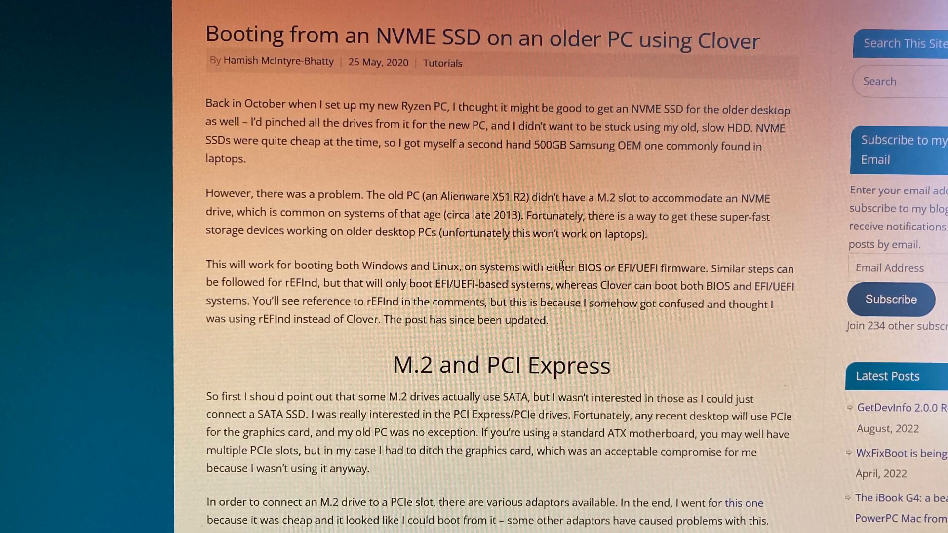
scroll(down, 3)
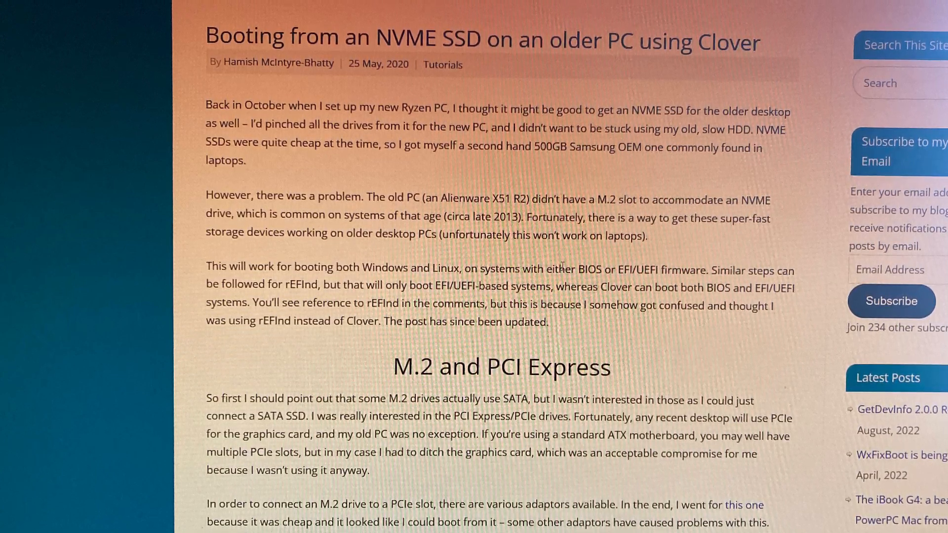